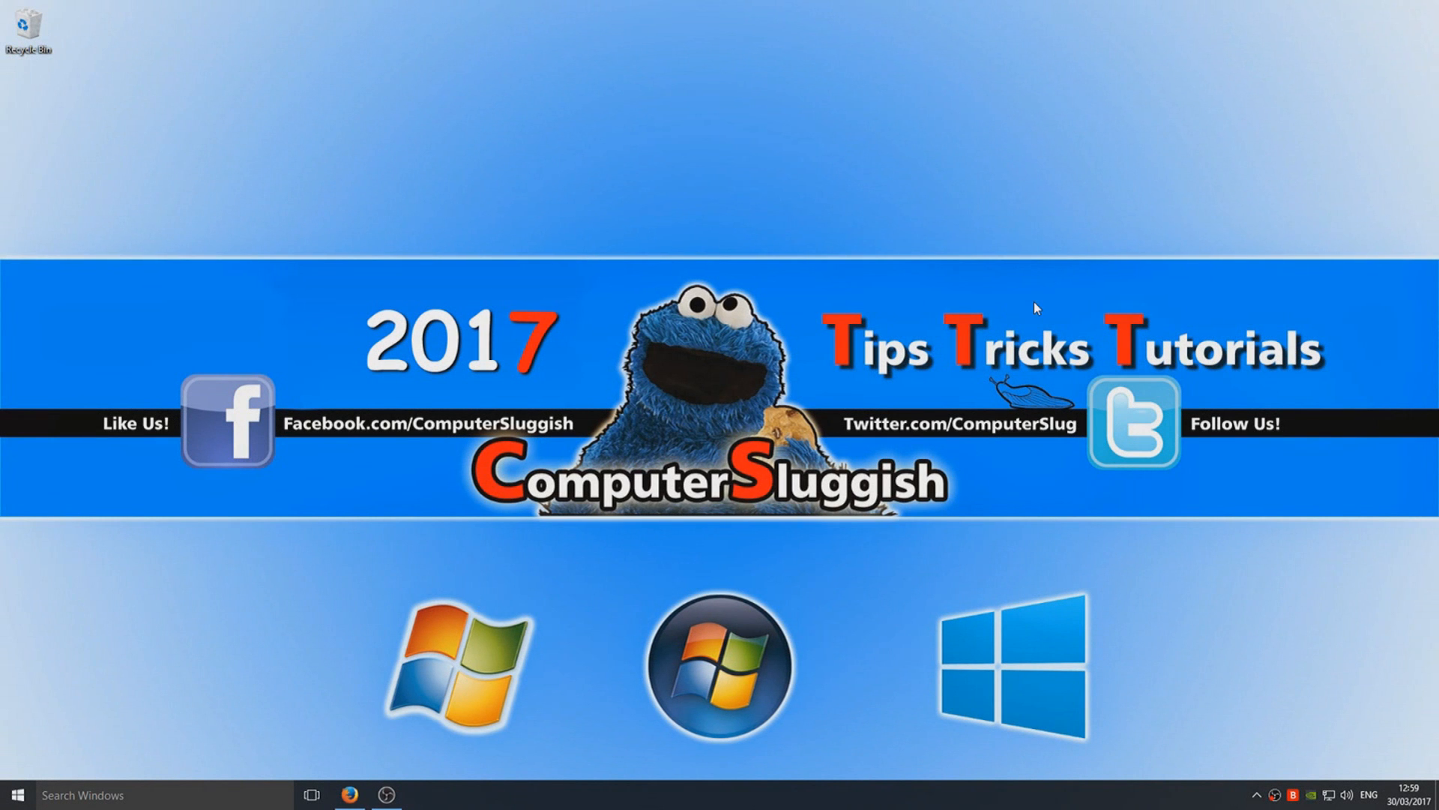
mouse_move(1057, 276)
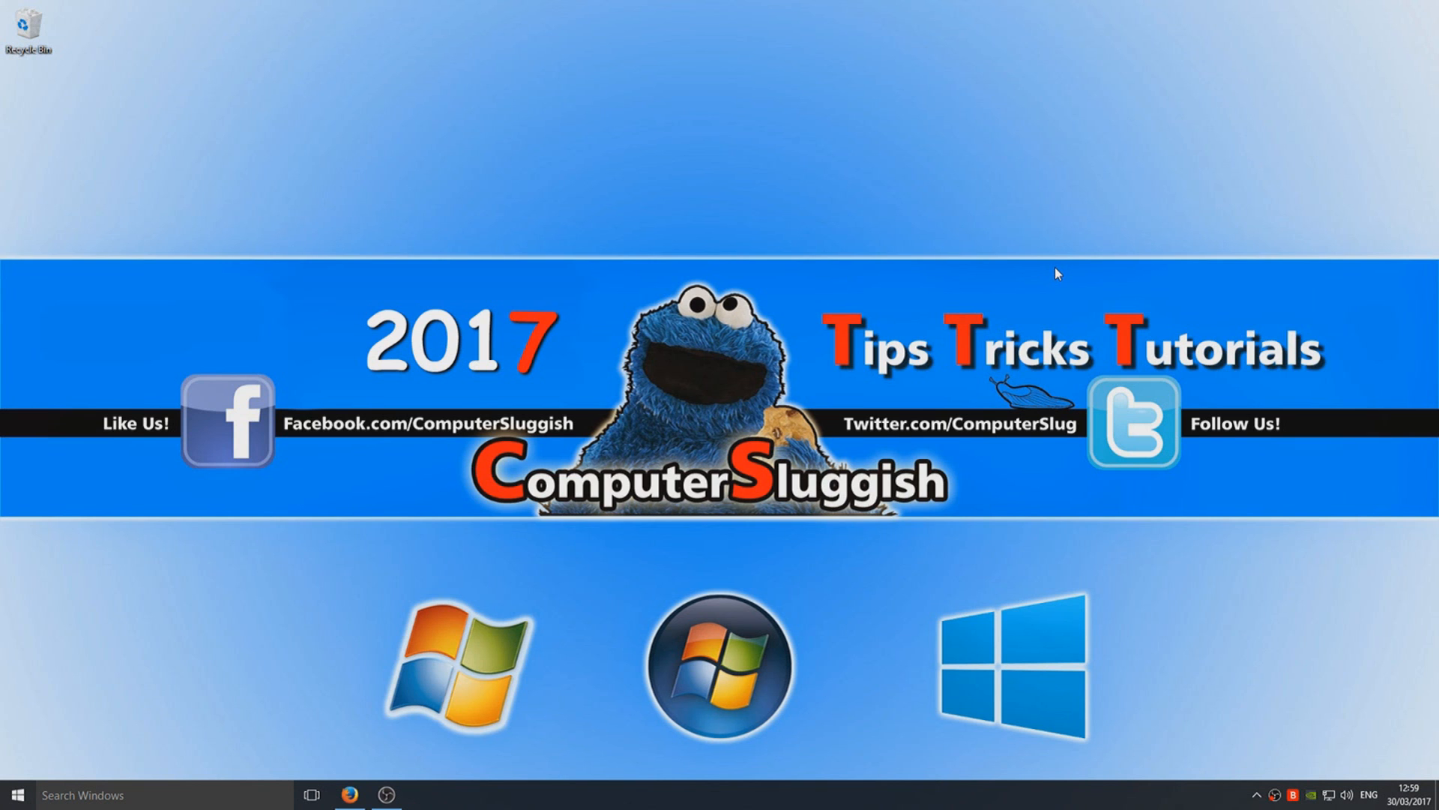
mouse_move(889, 238)
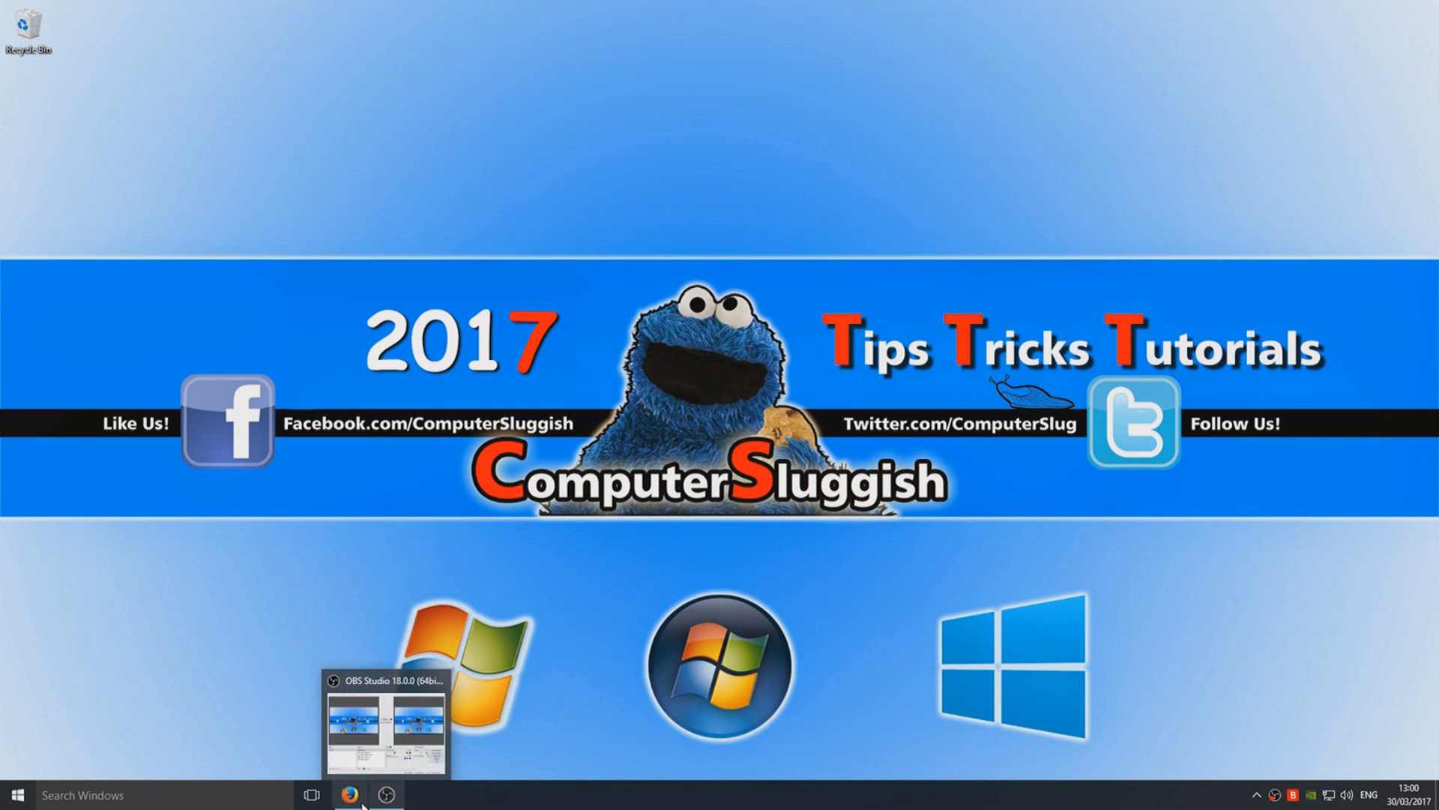
Step: Download directx_feb2007_redist.exe from the DirectX End-User Runtimes page and save it to disk
left_click(348, 795)
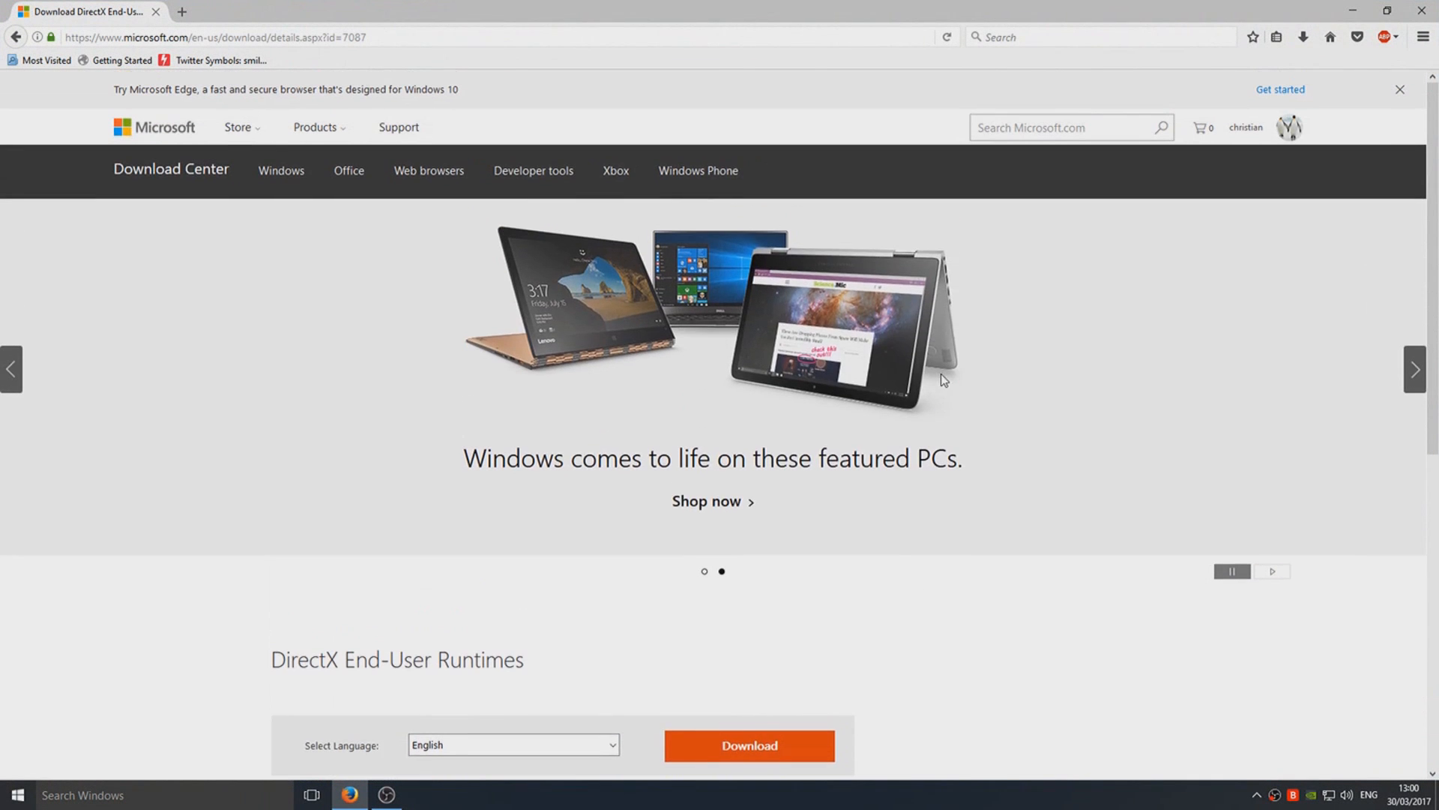
mouse_move(481, 219)
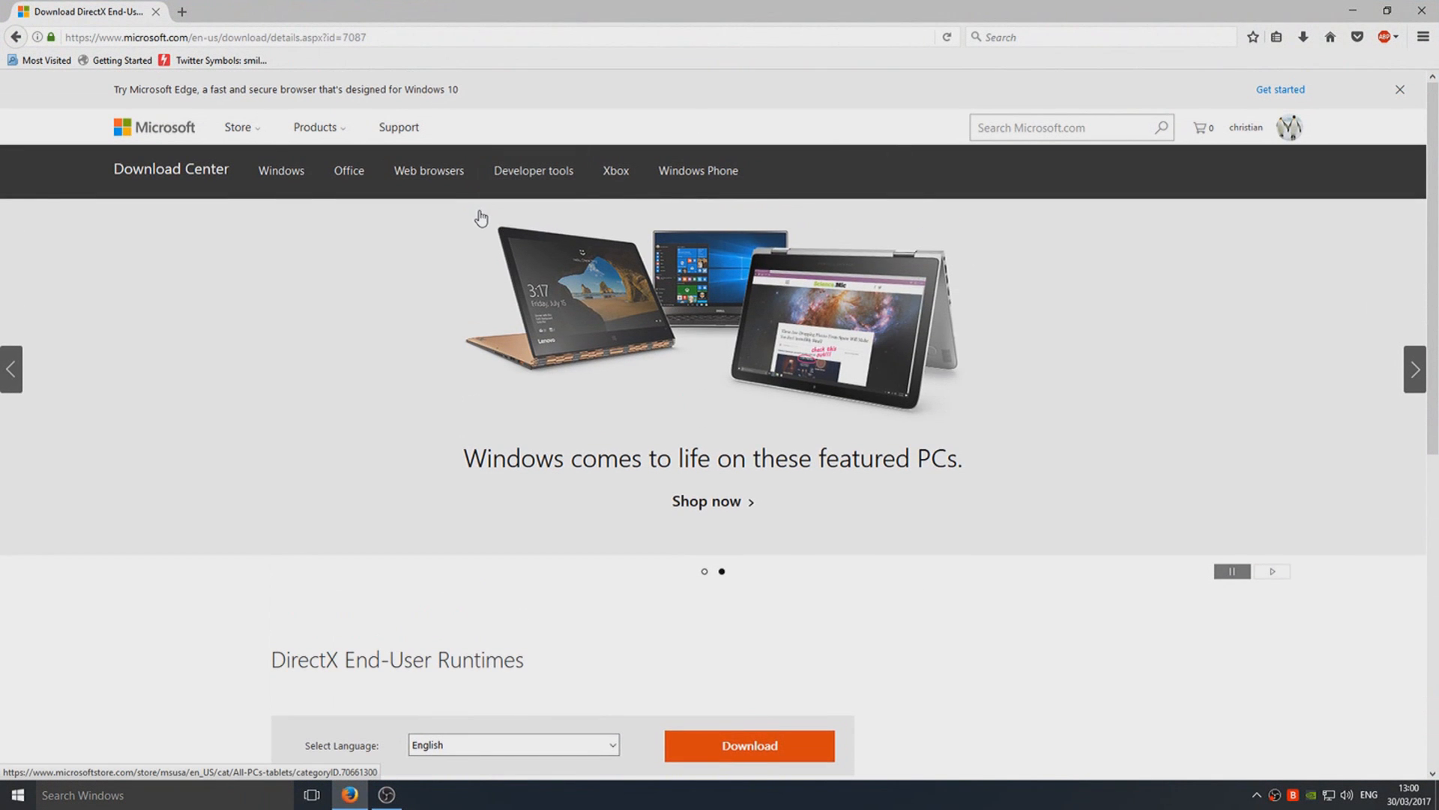
scroll("down", 3)
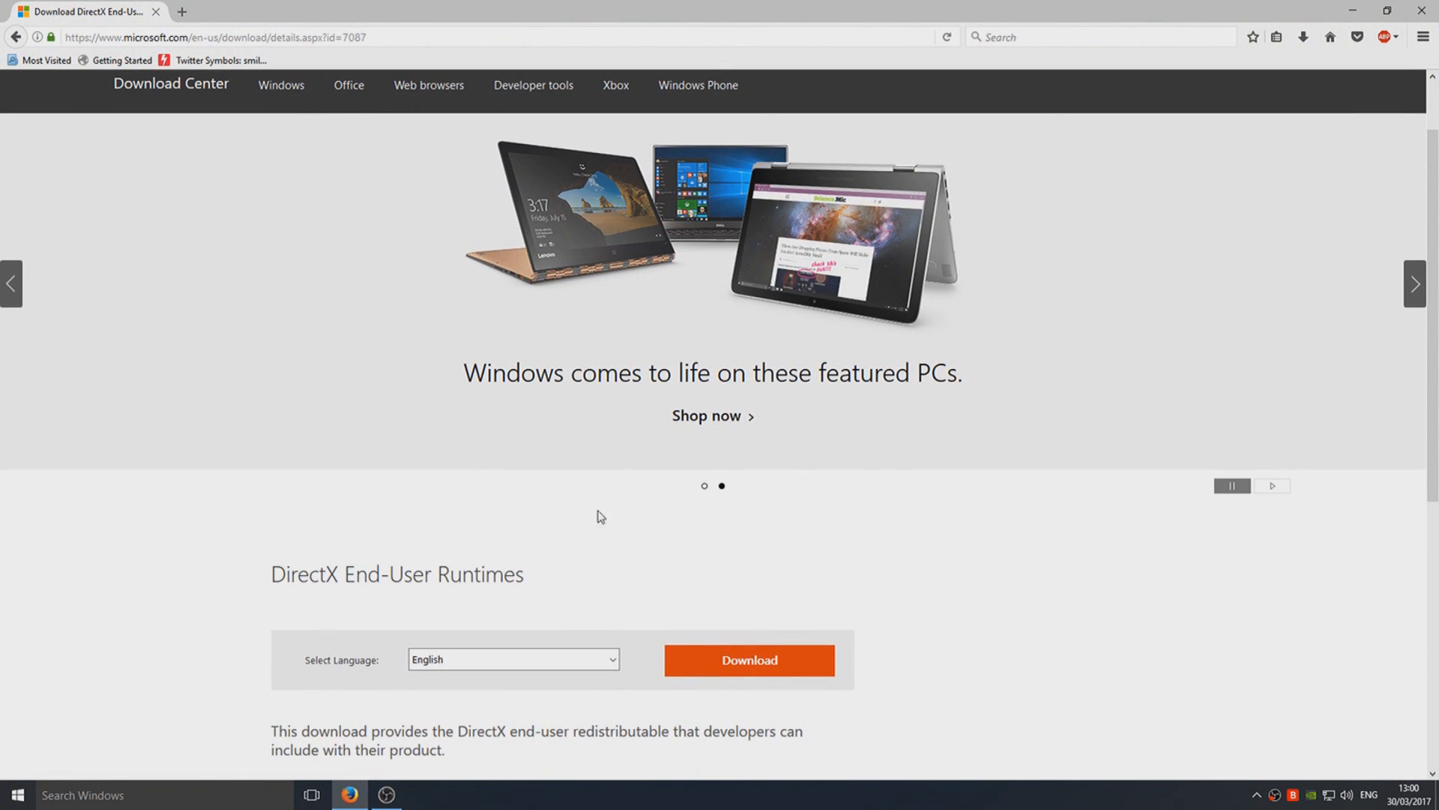
scroll("down", 3)
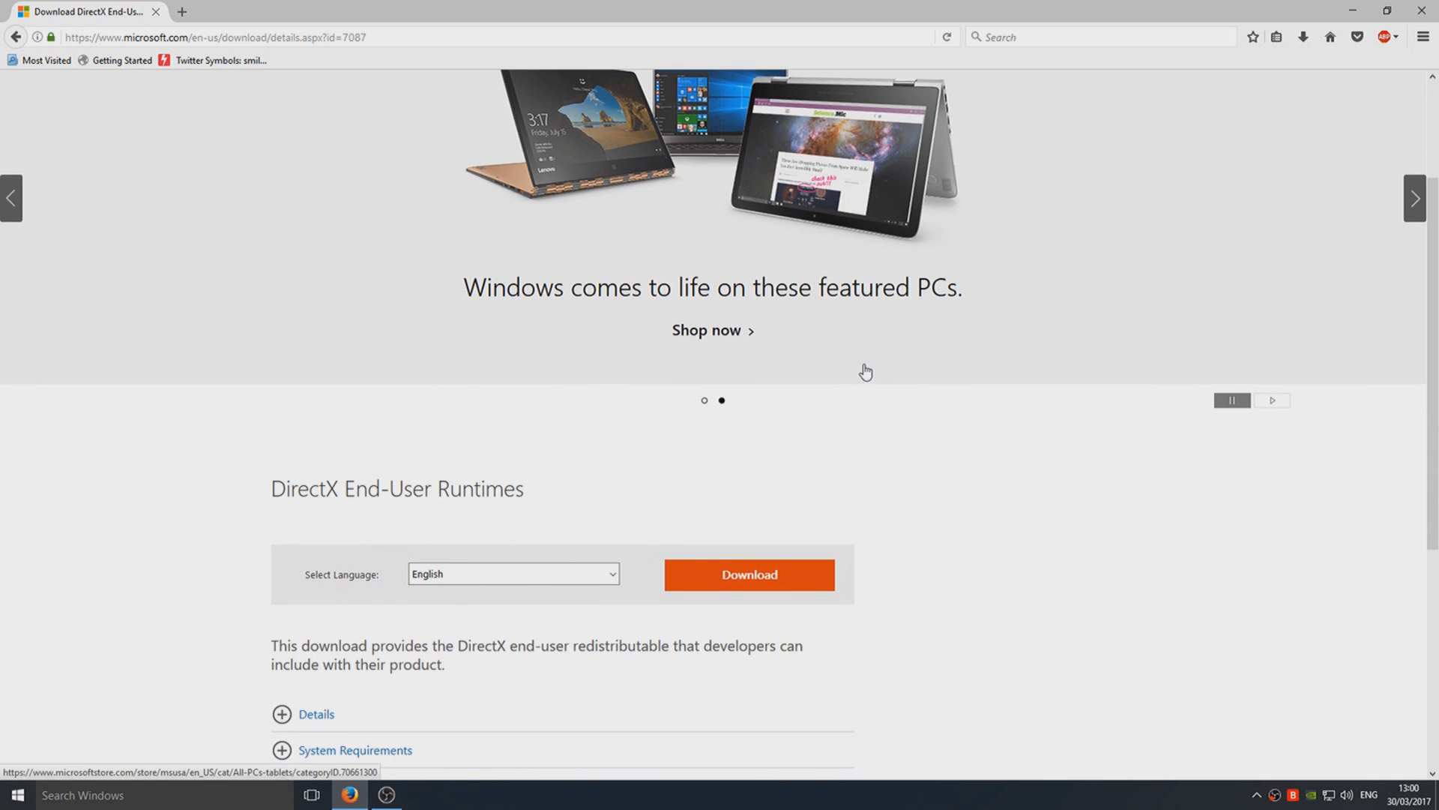
mouse_move(474, 477)
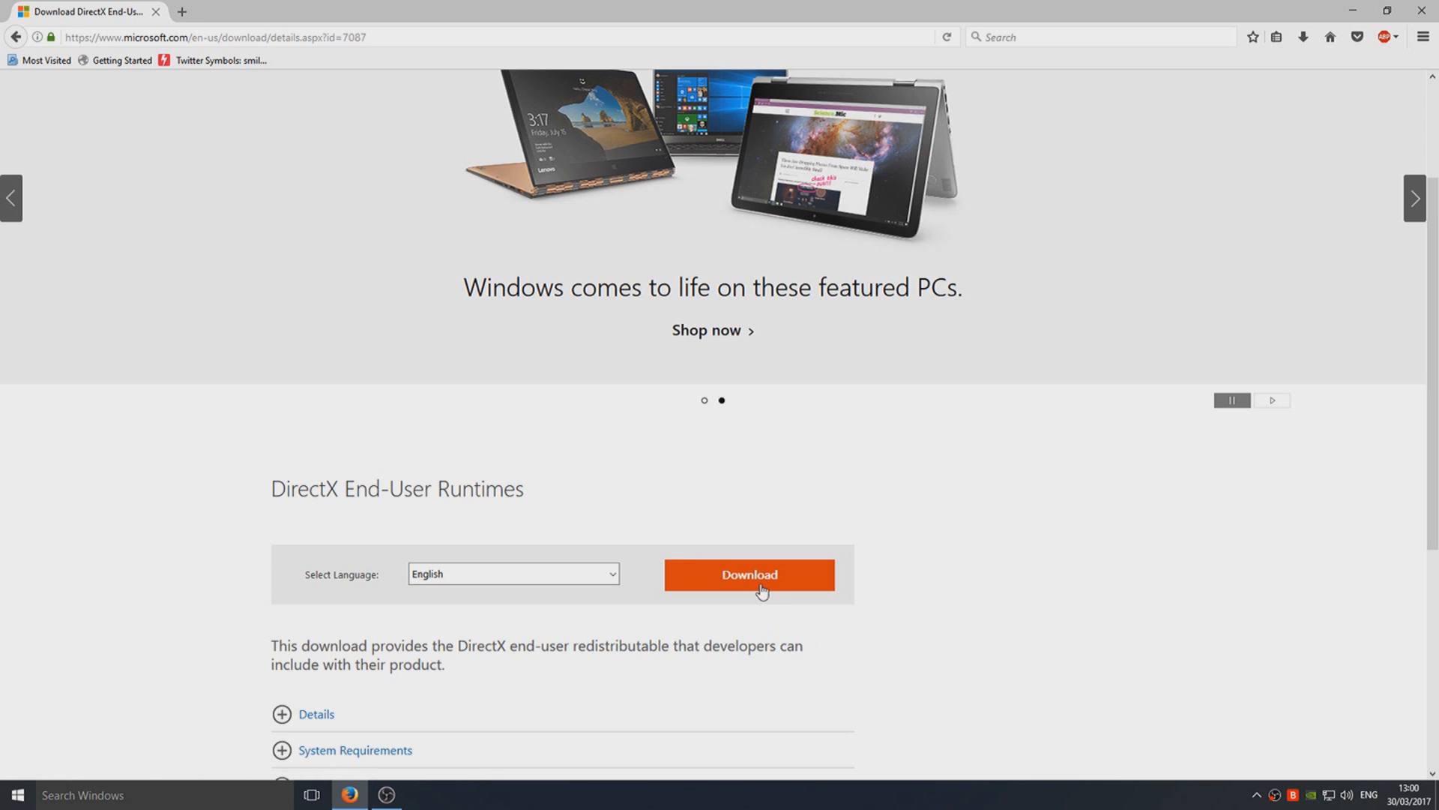
left_click(748, 574)
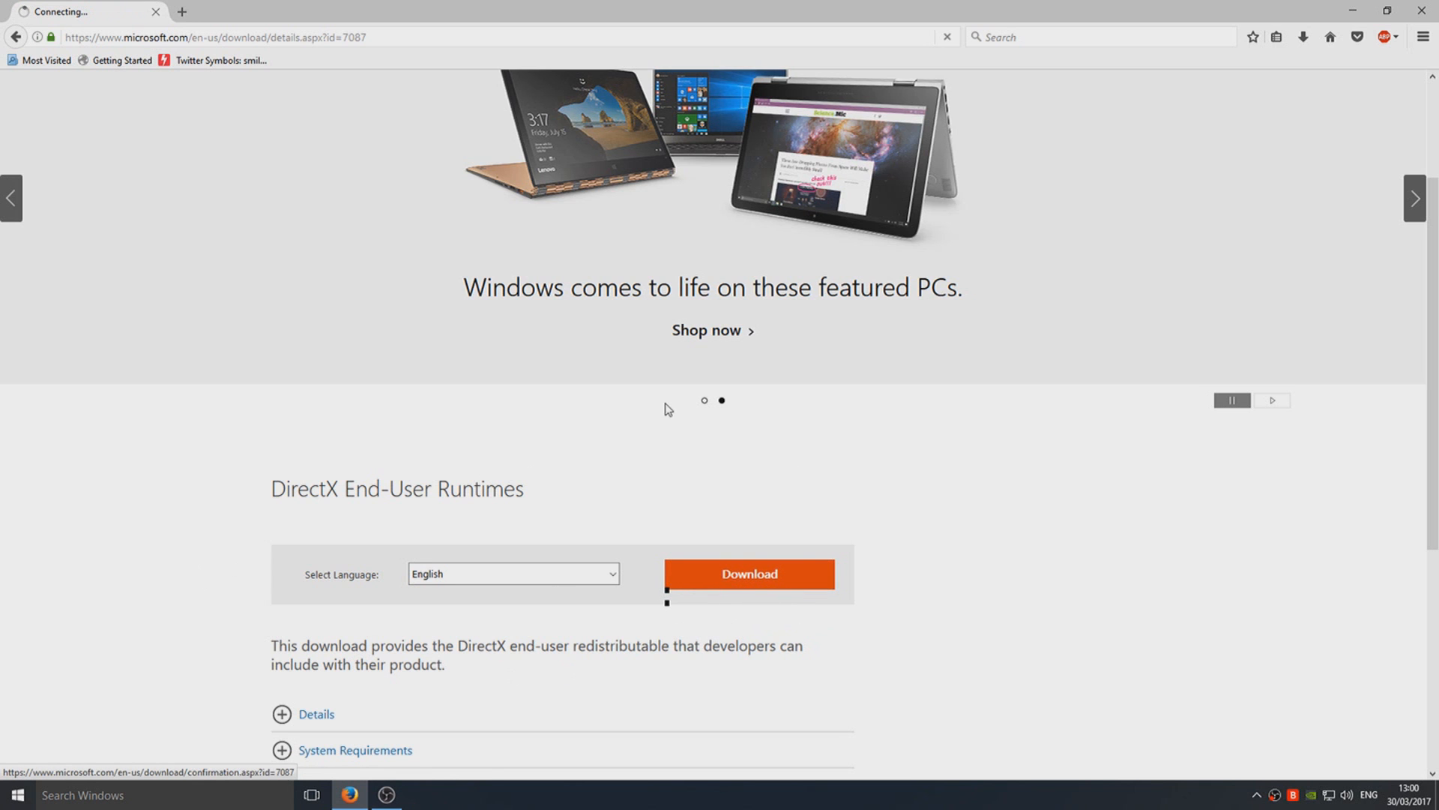
left_click(748, 573)
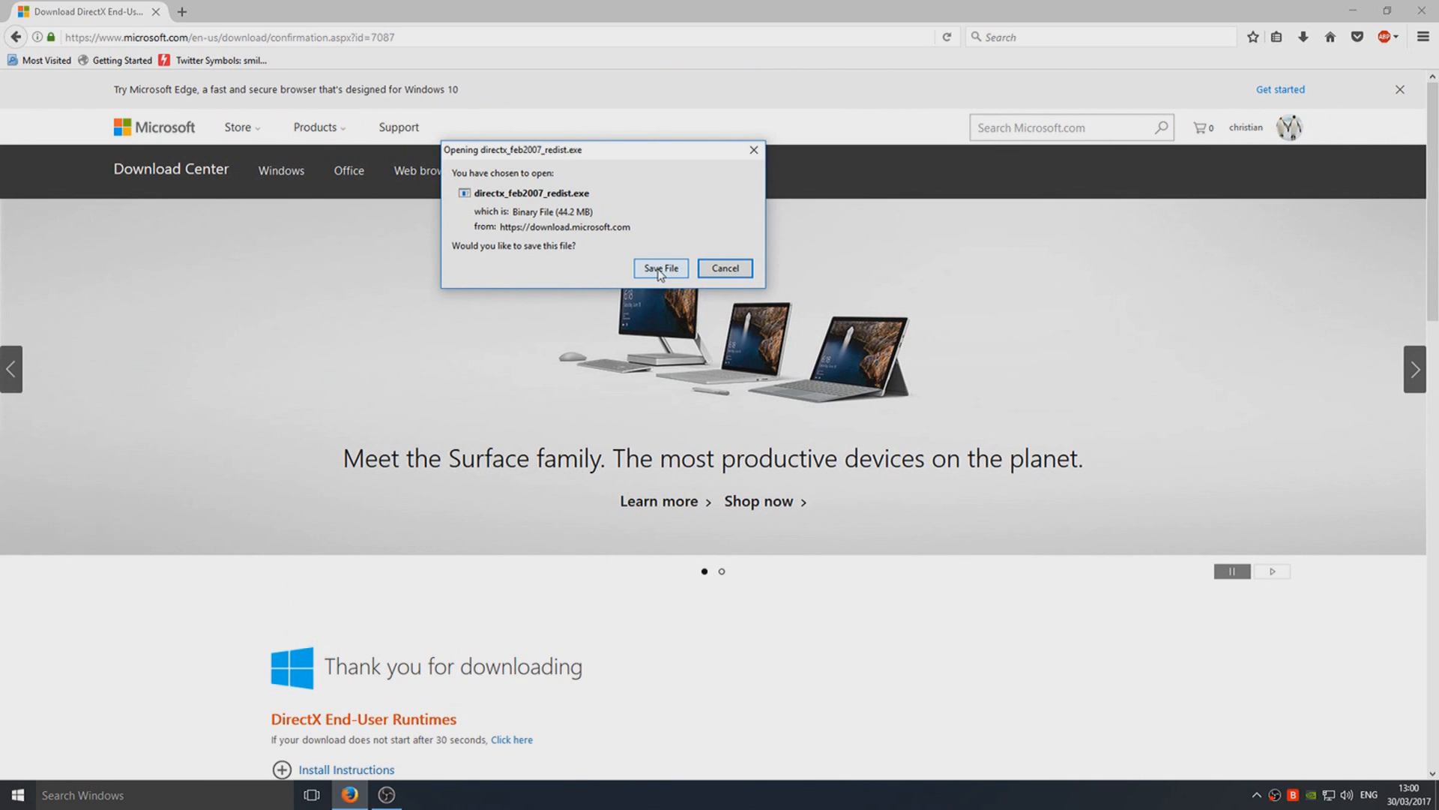
left_click(660, 269)
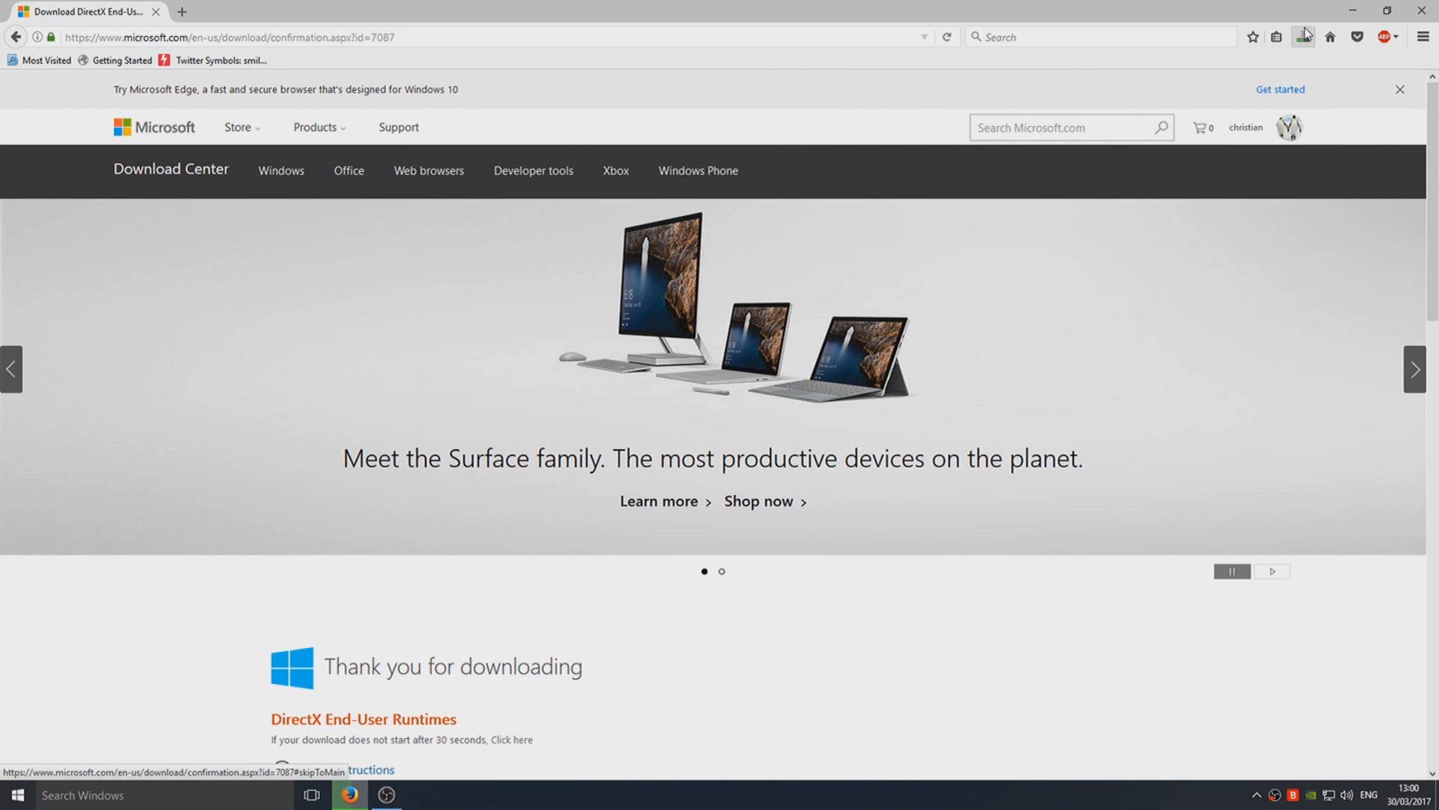
left_click(1303, 36)
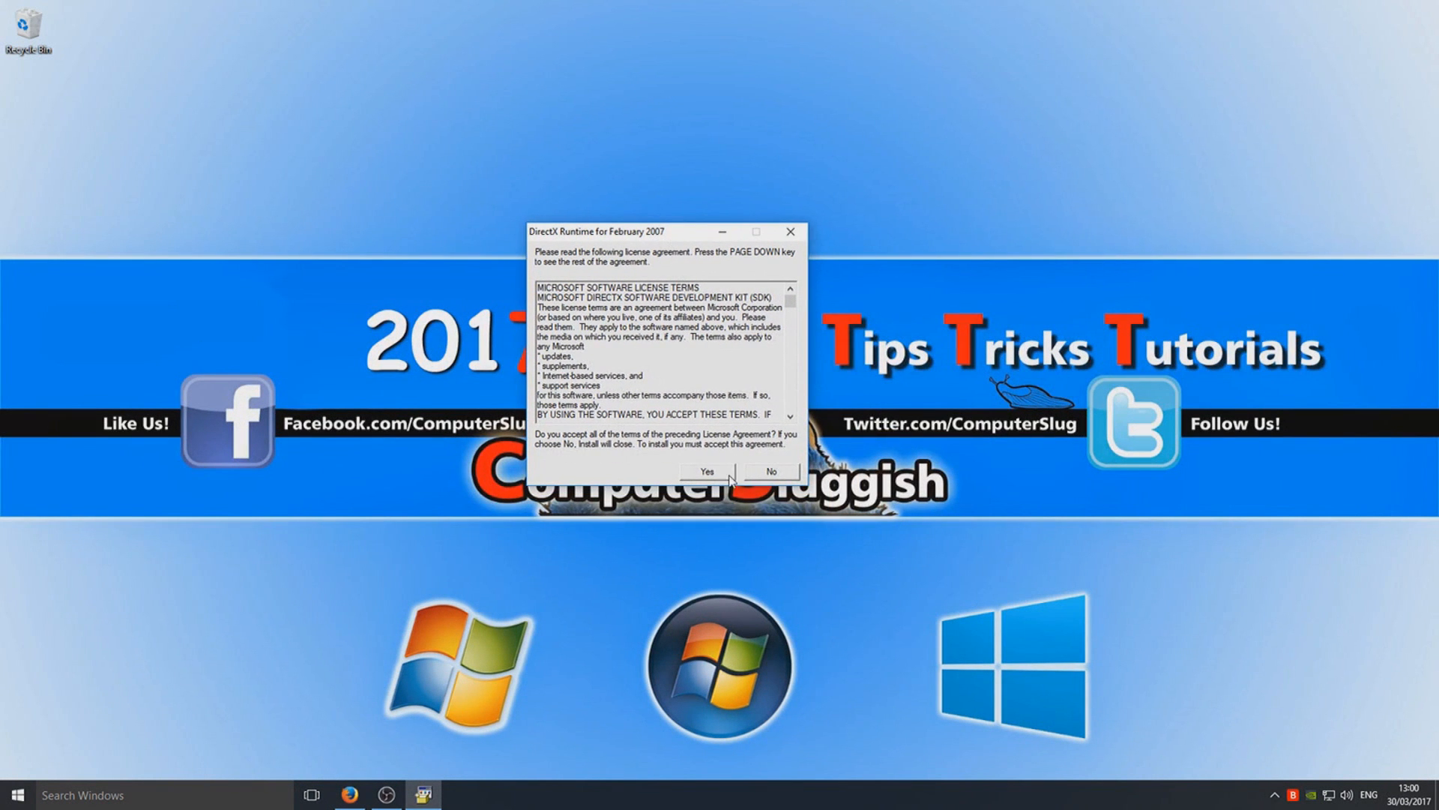
Step: Accept the extractor license and unpack the runtime cab and dll files onto the desktop
left_click(705, 471)
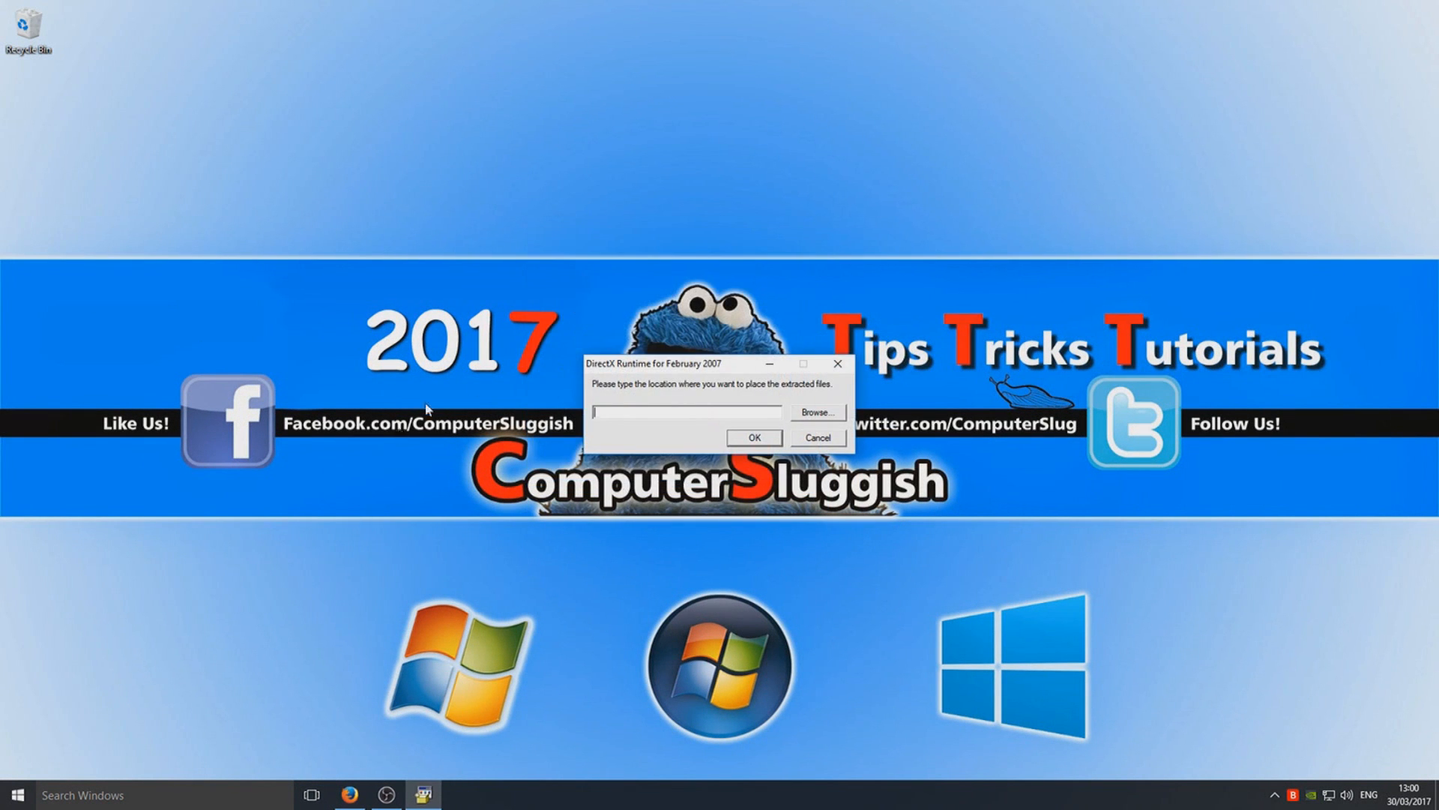
mouse_move(807, 414)
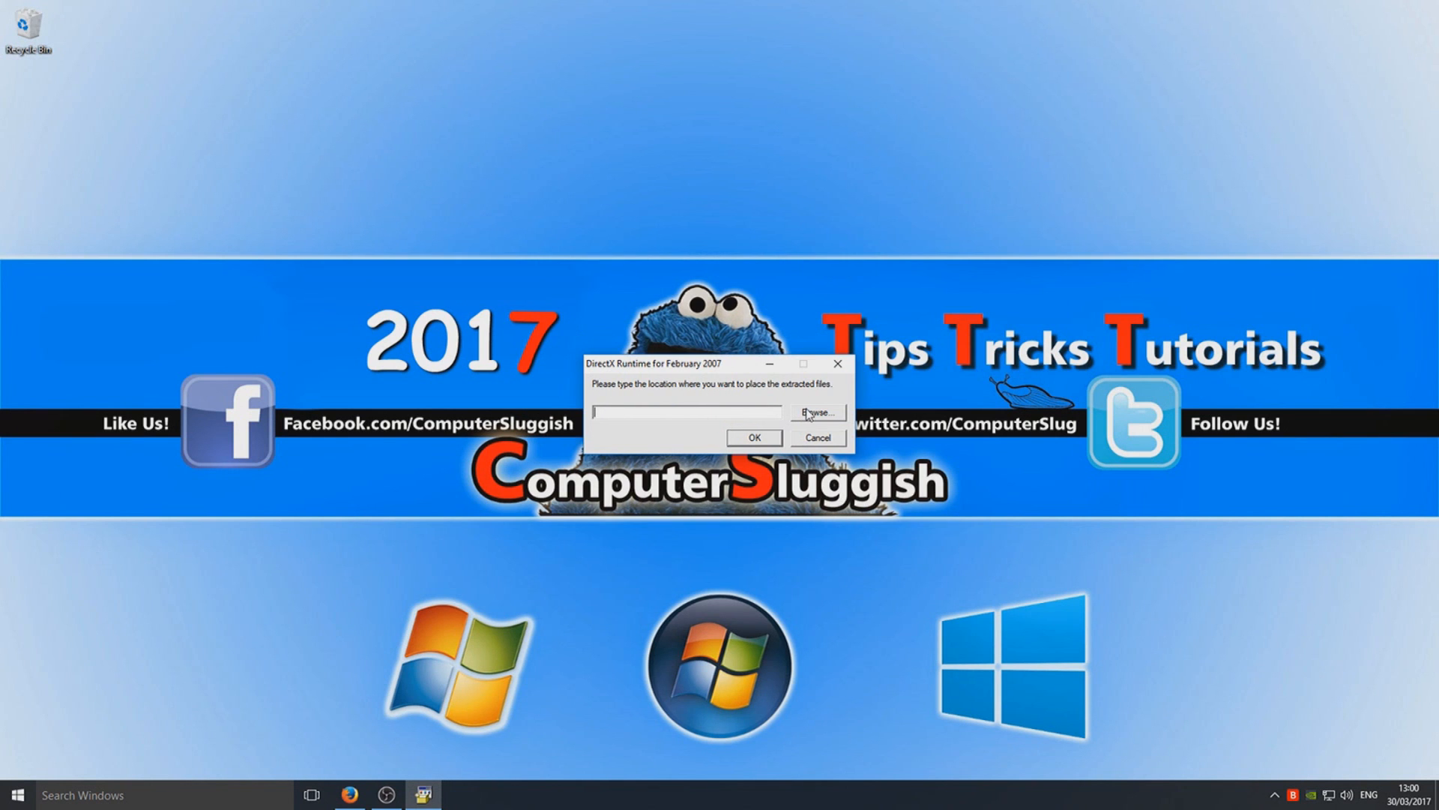
mouse_move(908, 415)
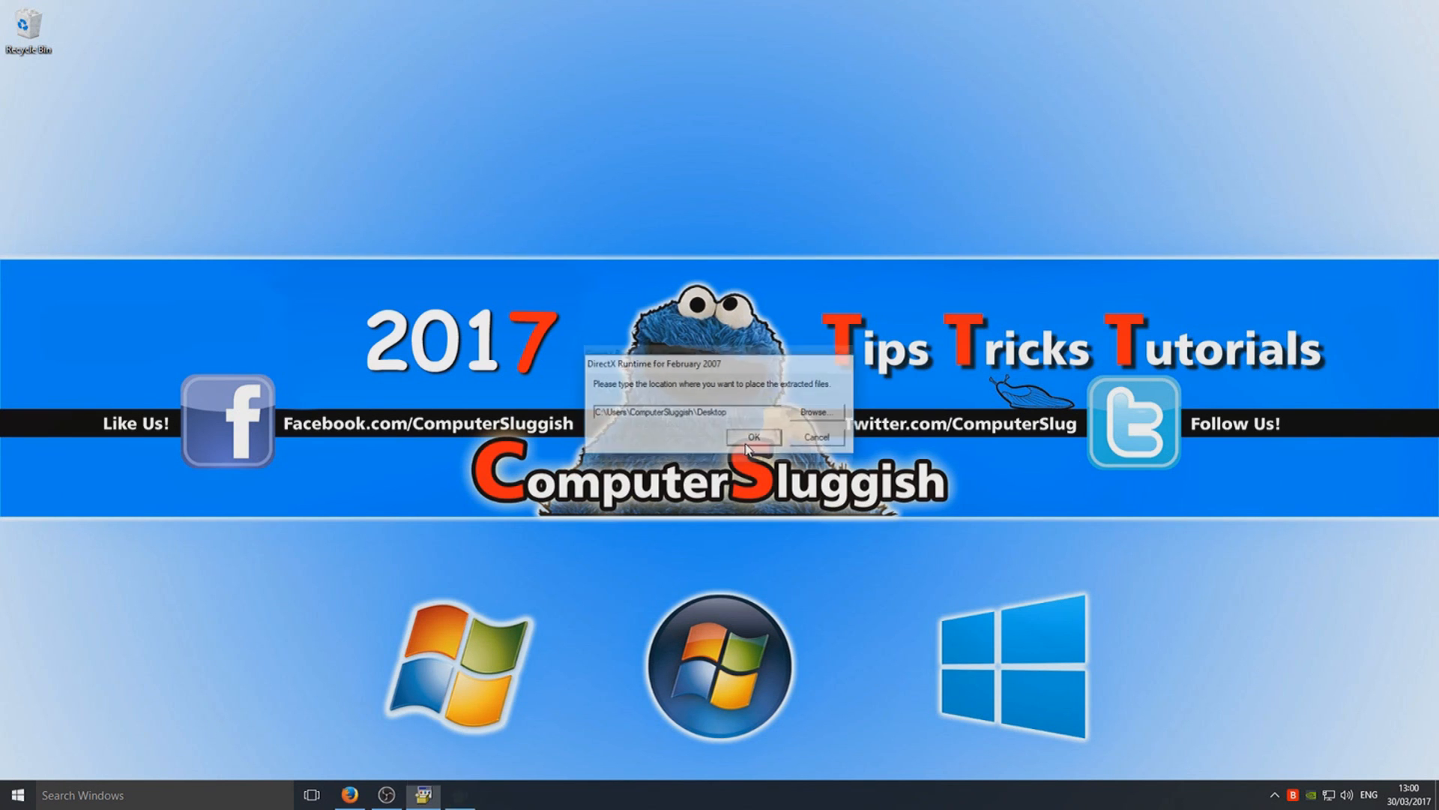
left_click(752, 436)
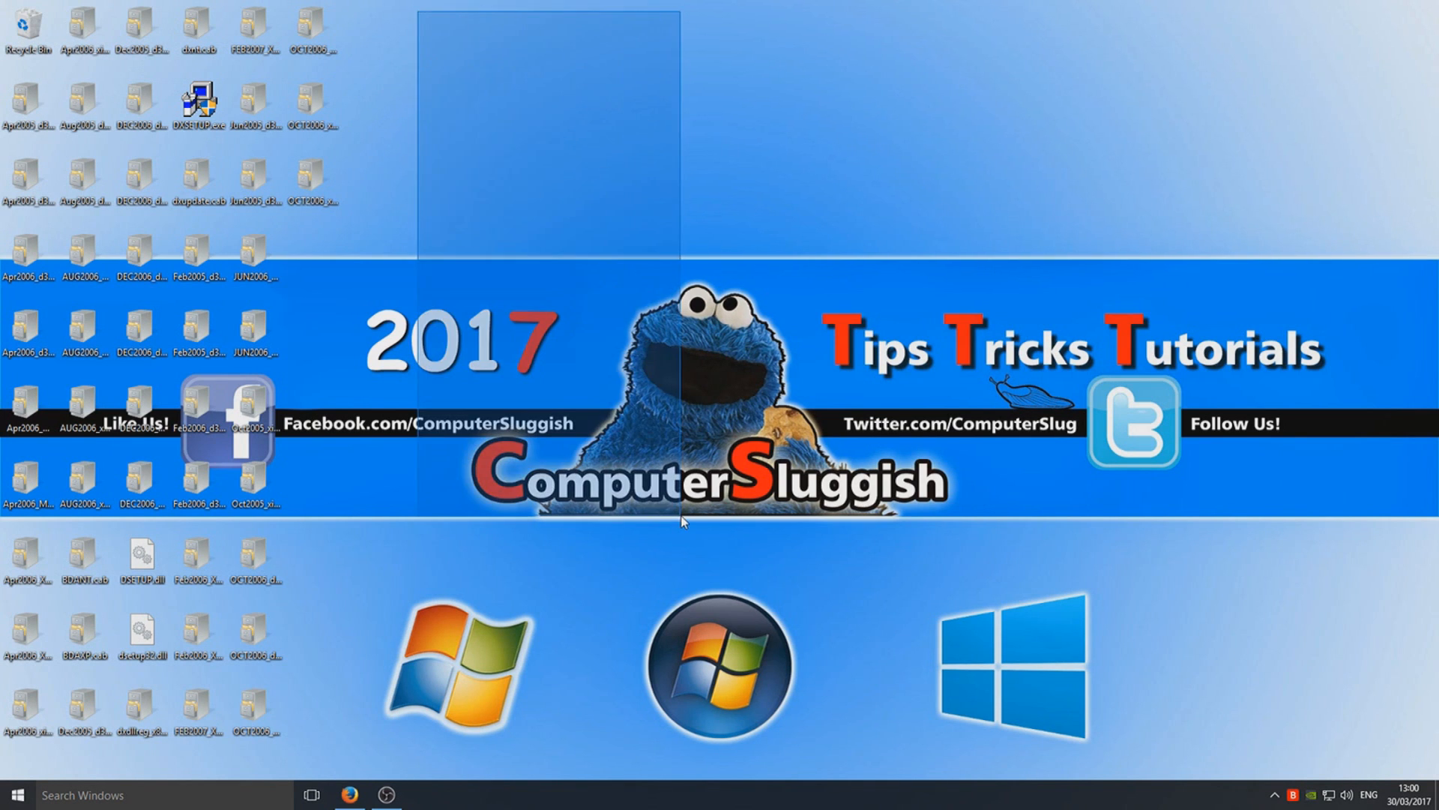
mouse_move(198, 104)
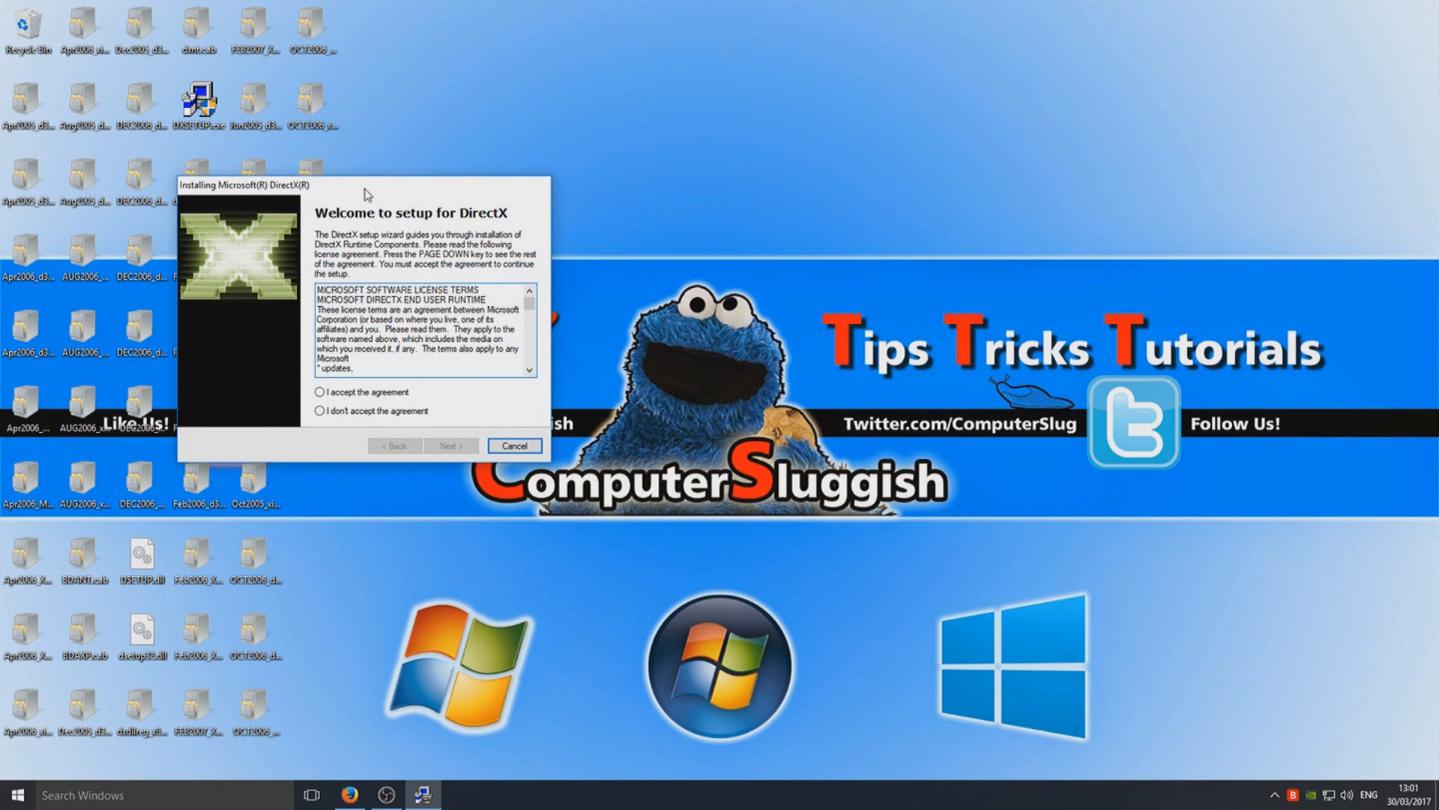
Step: Choose 'I accept the agreement' in DirectX setup and begin installing the components
left_click_drag(363, 183, 740, 140)
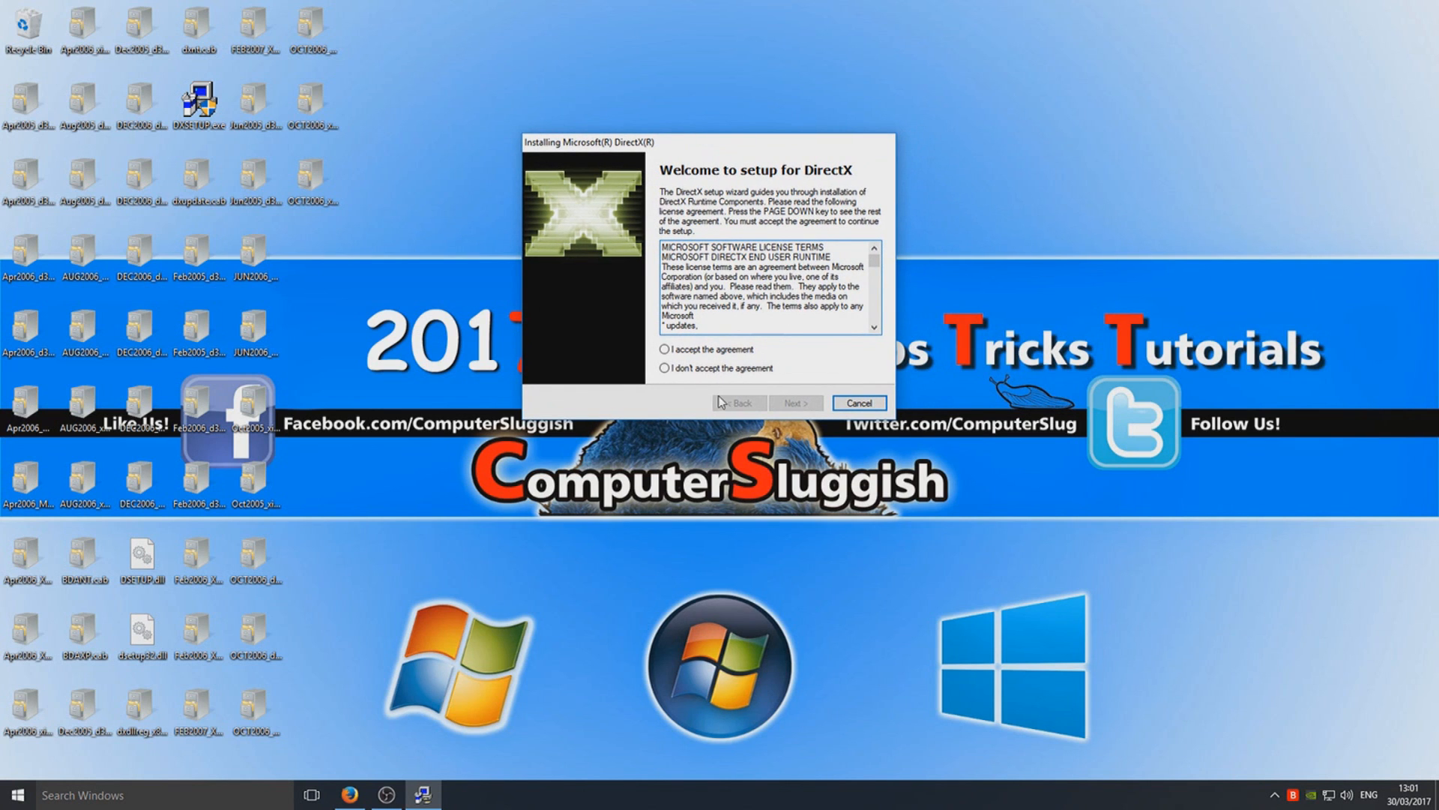
left_click(662, 349)
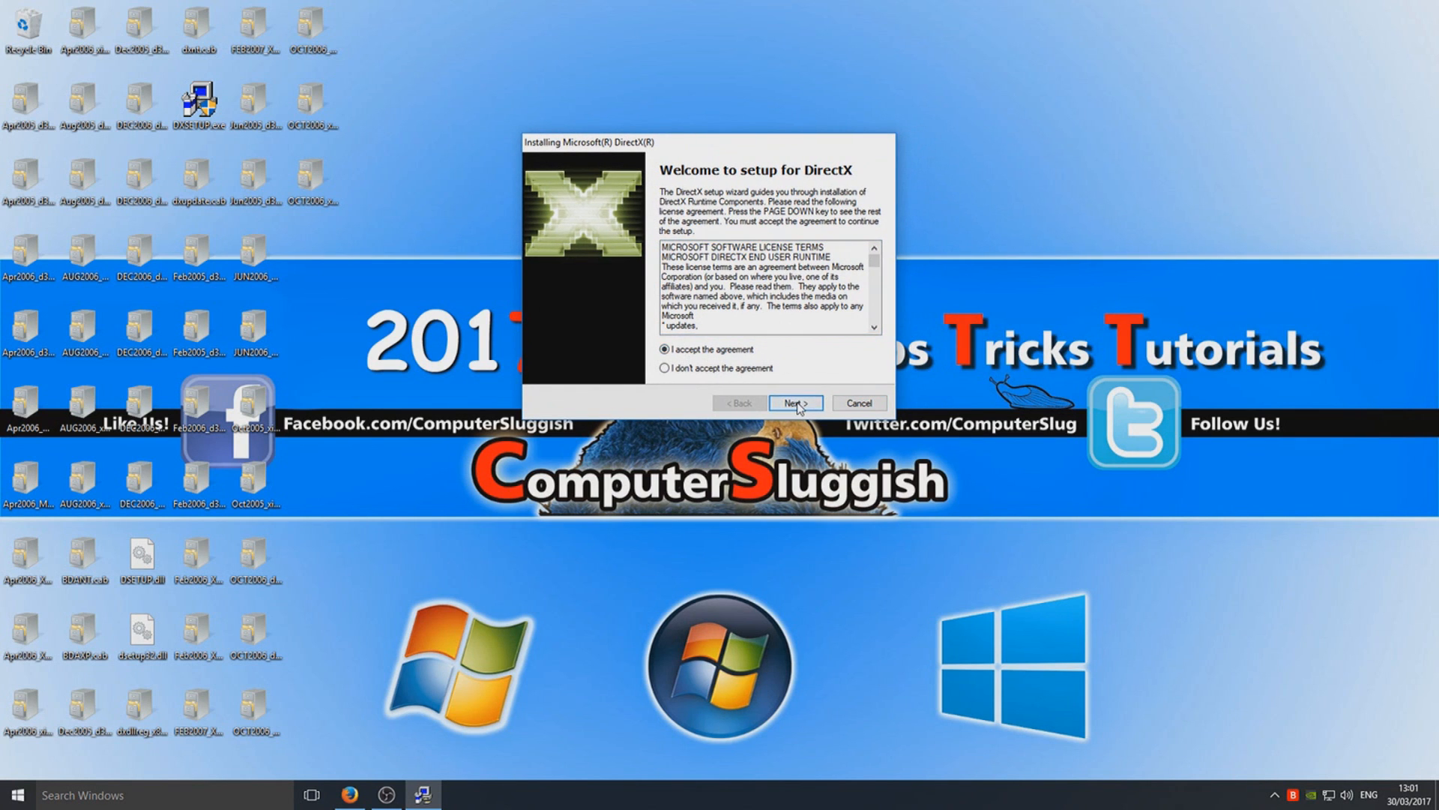
left_click(795, 402)
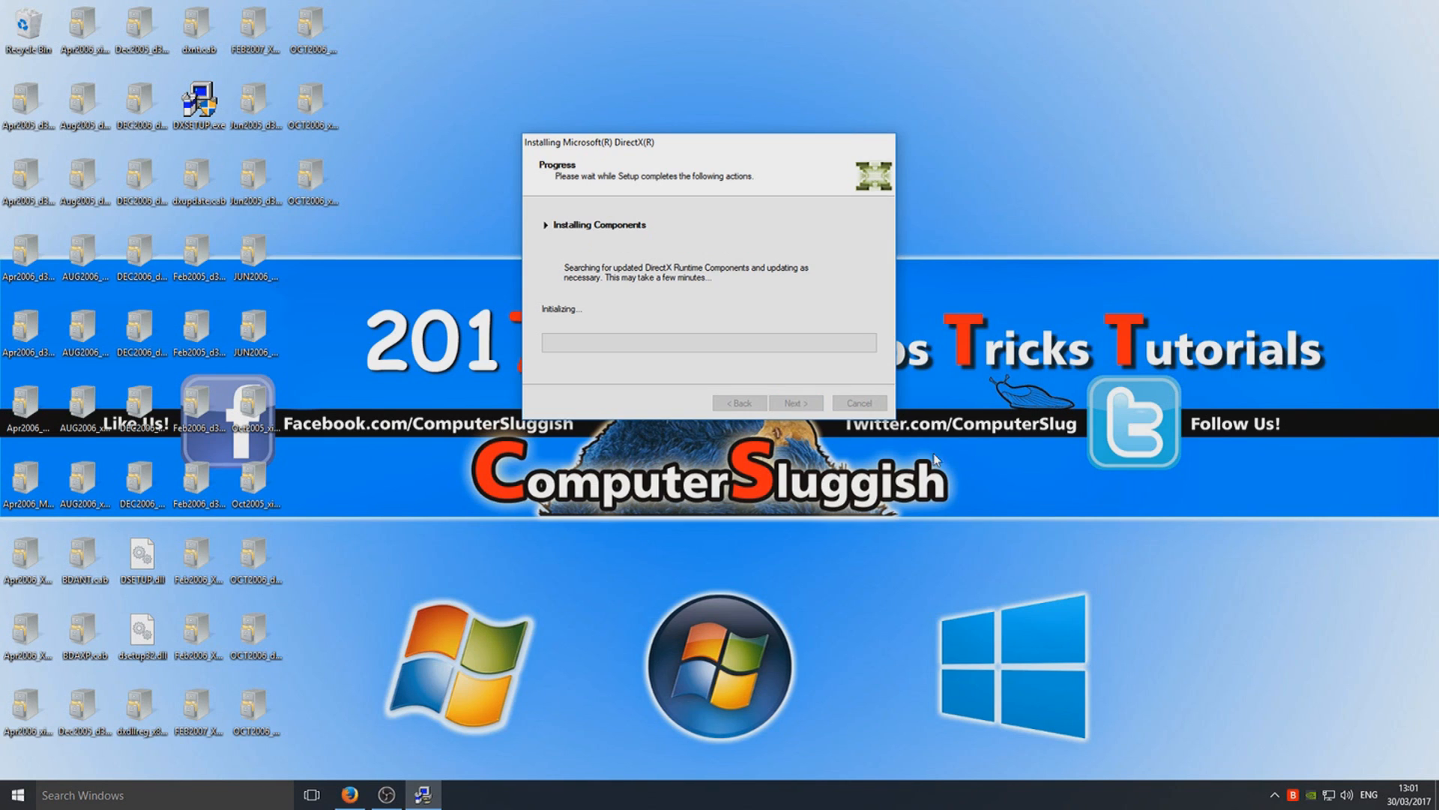
mouse_move(1021, 455)
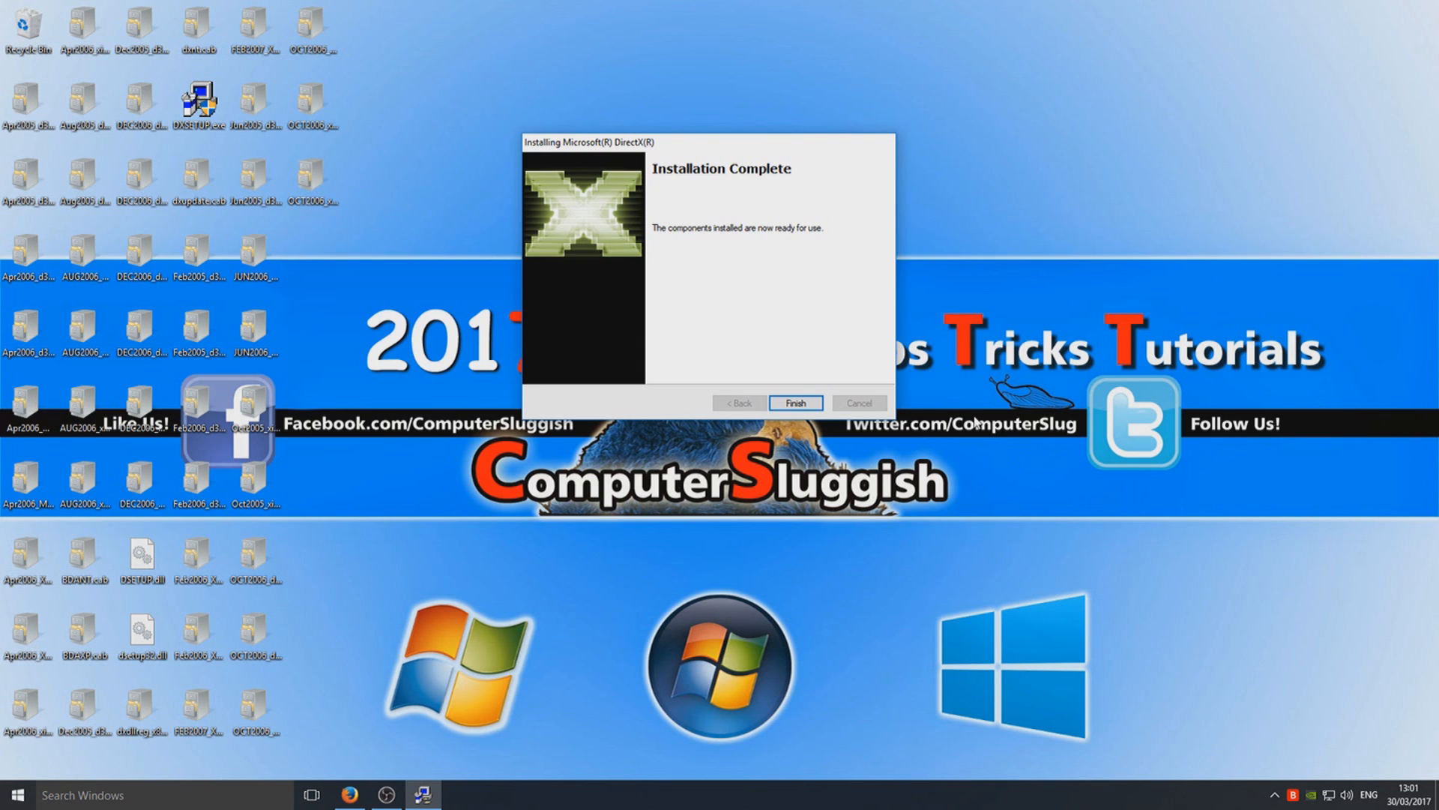
Step: Finish the wizard once the progress reaches Installation Complete
left_click(795, 403)
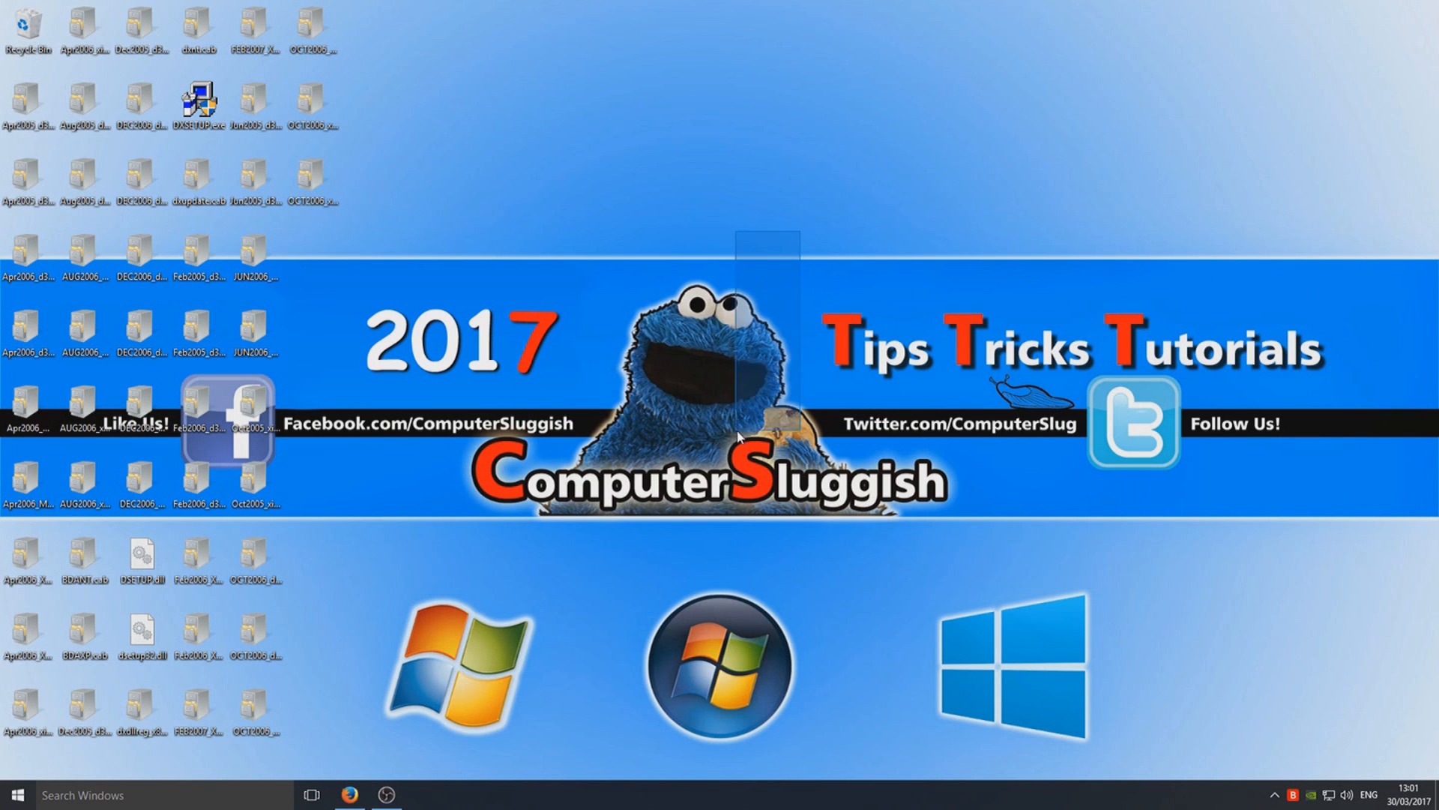